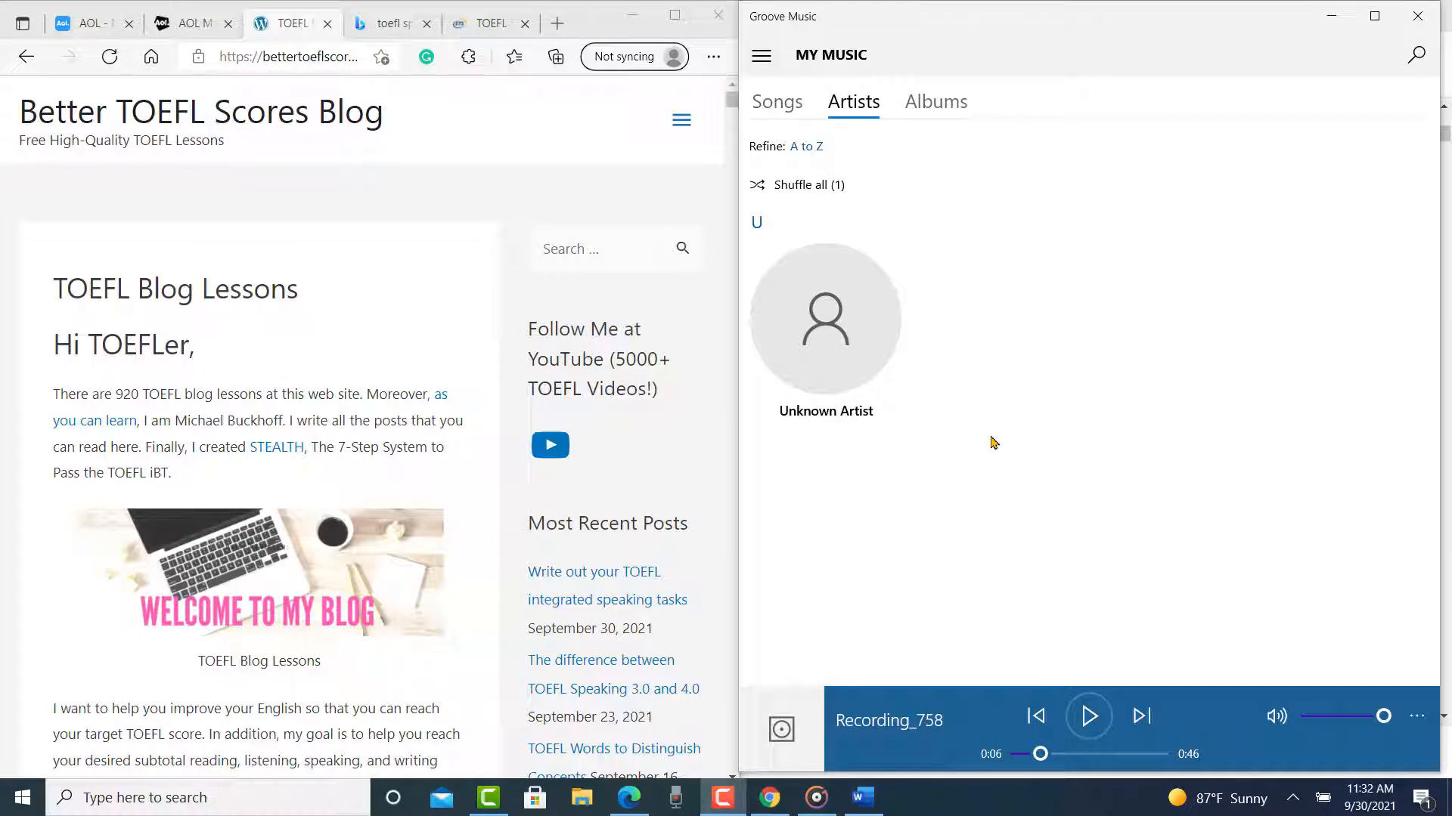
{"action": "mouse_move", "coordinate": [551, 347]}
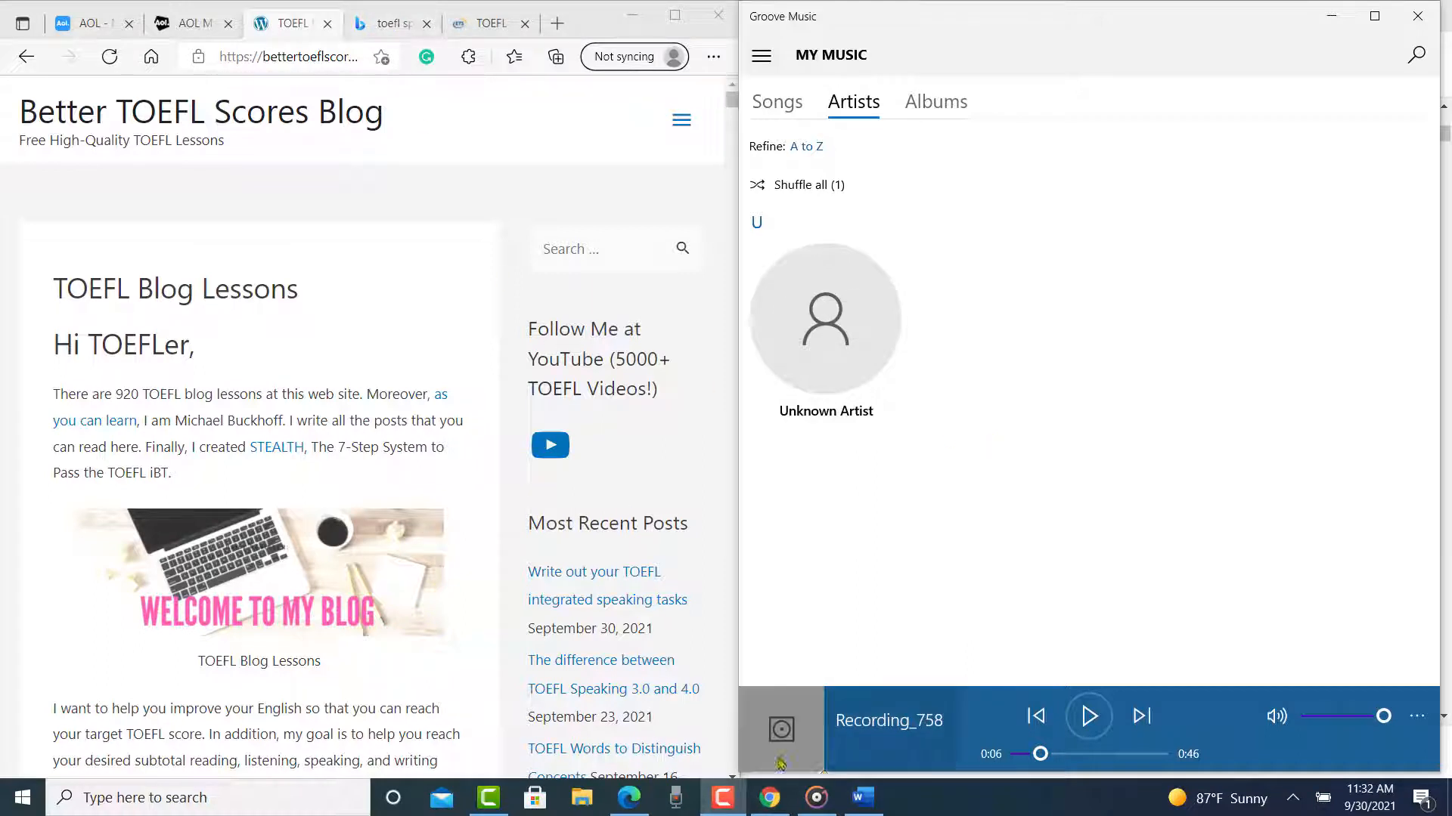
{"action": "mouse_move", "coordinate": [860, 797]}
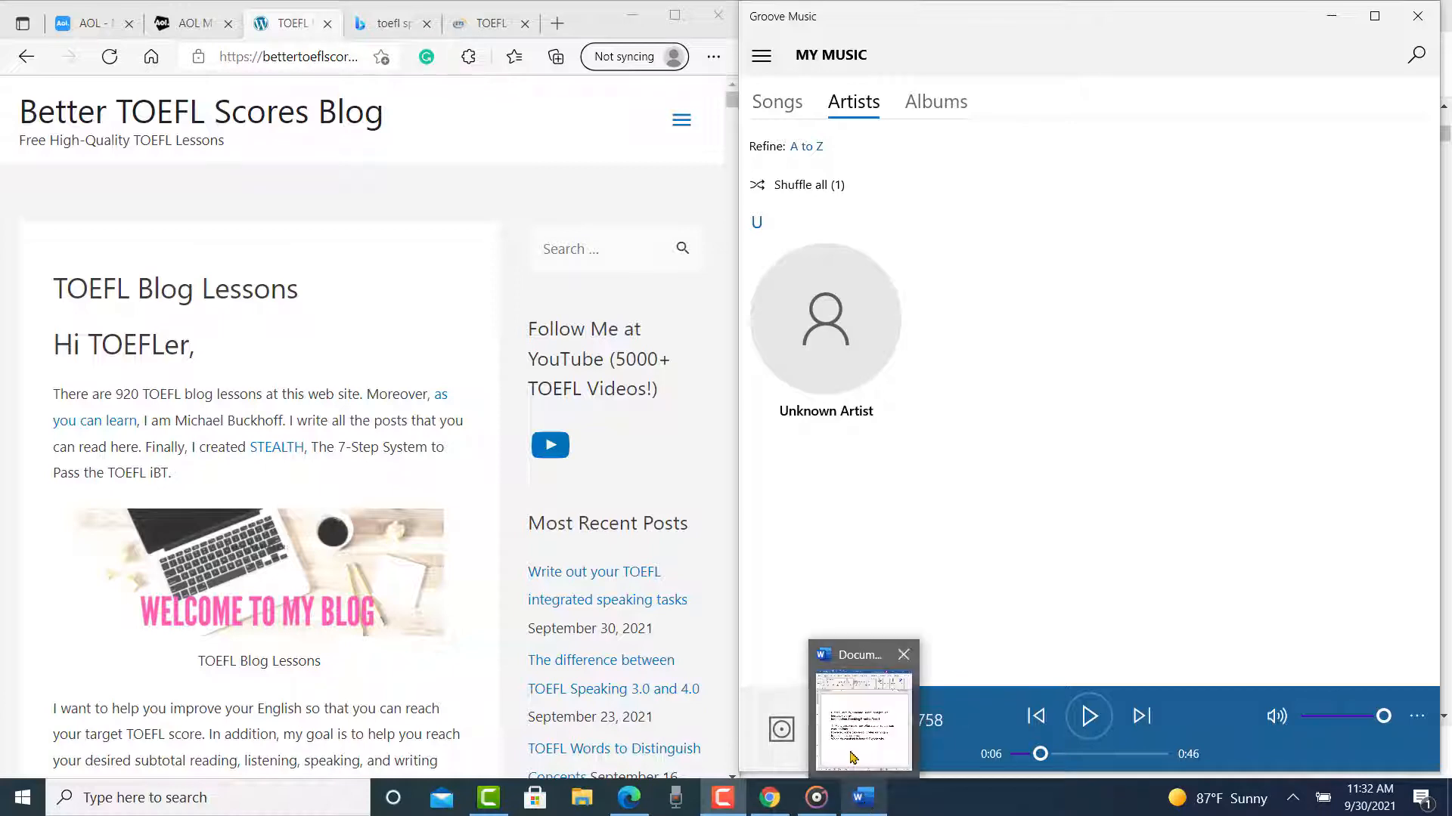
Step: Bring Document1 with the online-courses speaking prompt to the front in Word
{"action": "left_click", "coordinate": [861, 722]}
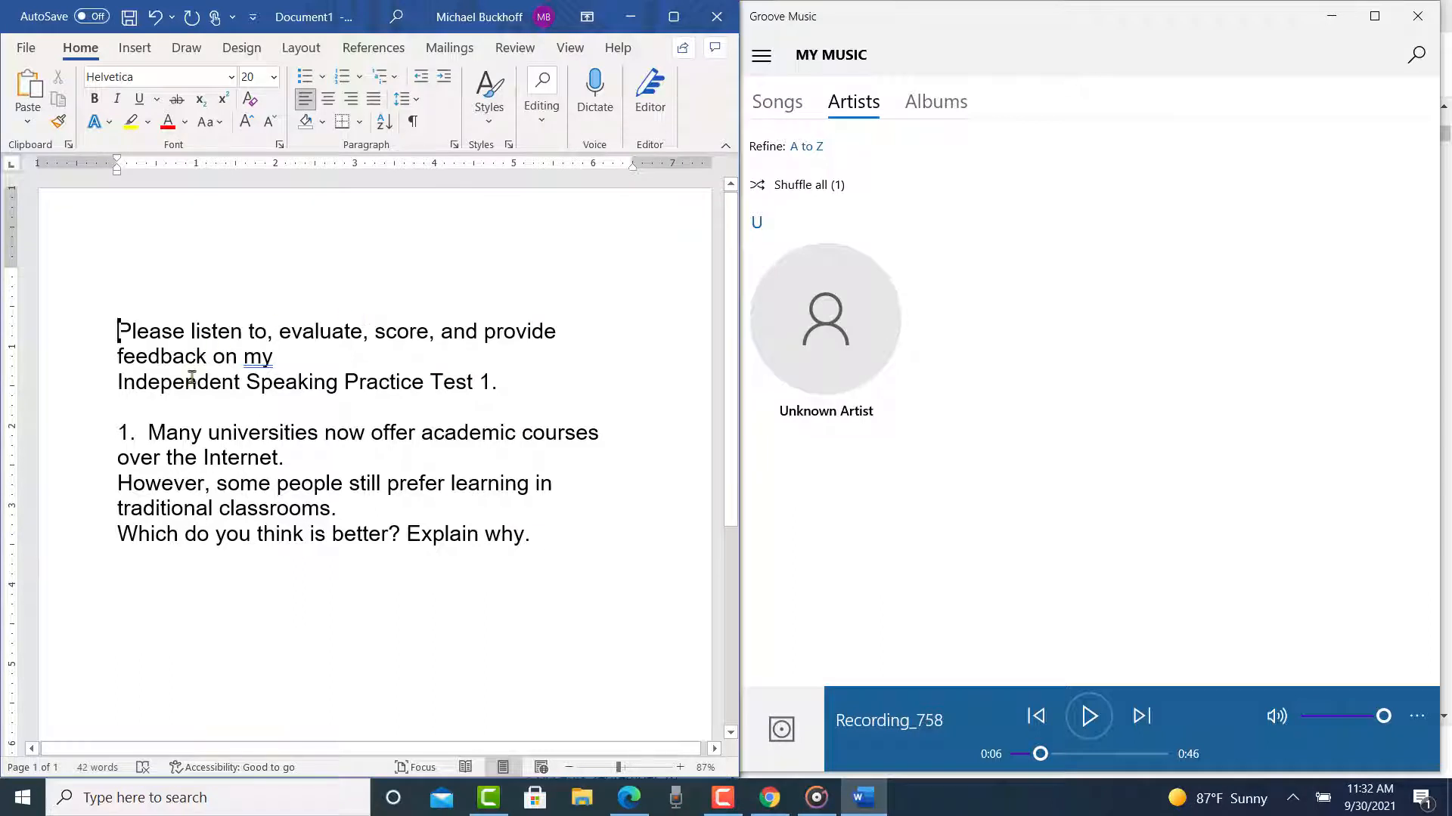
{"action": "mouse_move", "coordinate": [157, 436]}
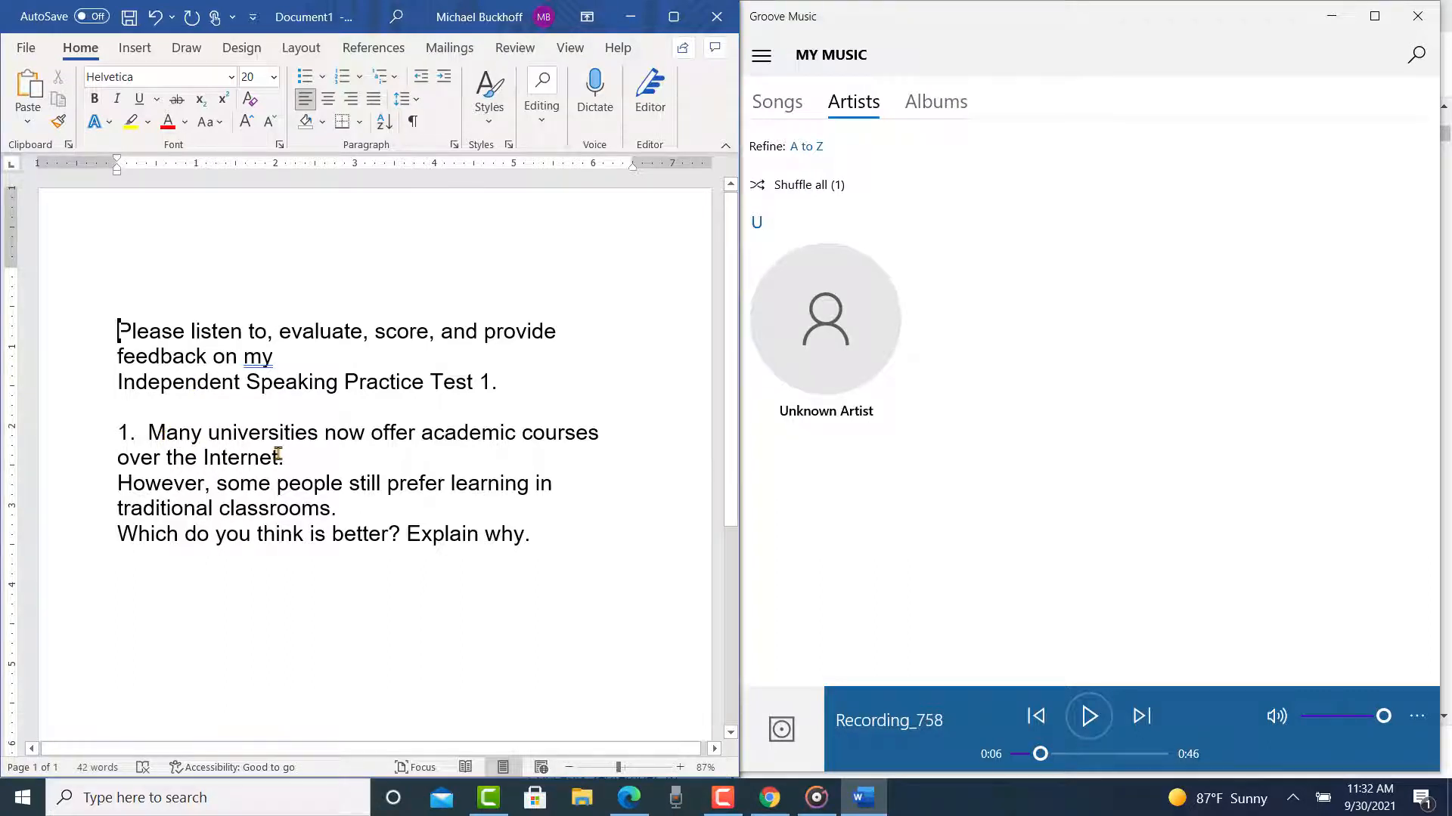
{"action": "mouse_move", "coordinate": [442, 482]}
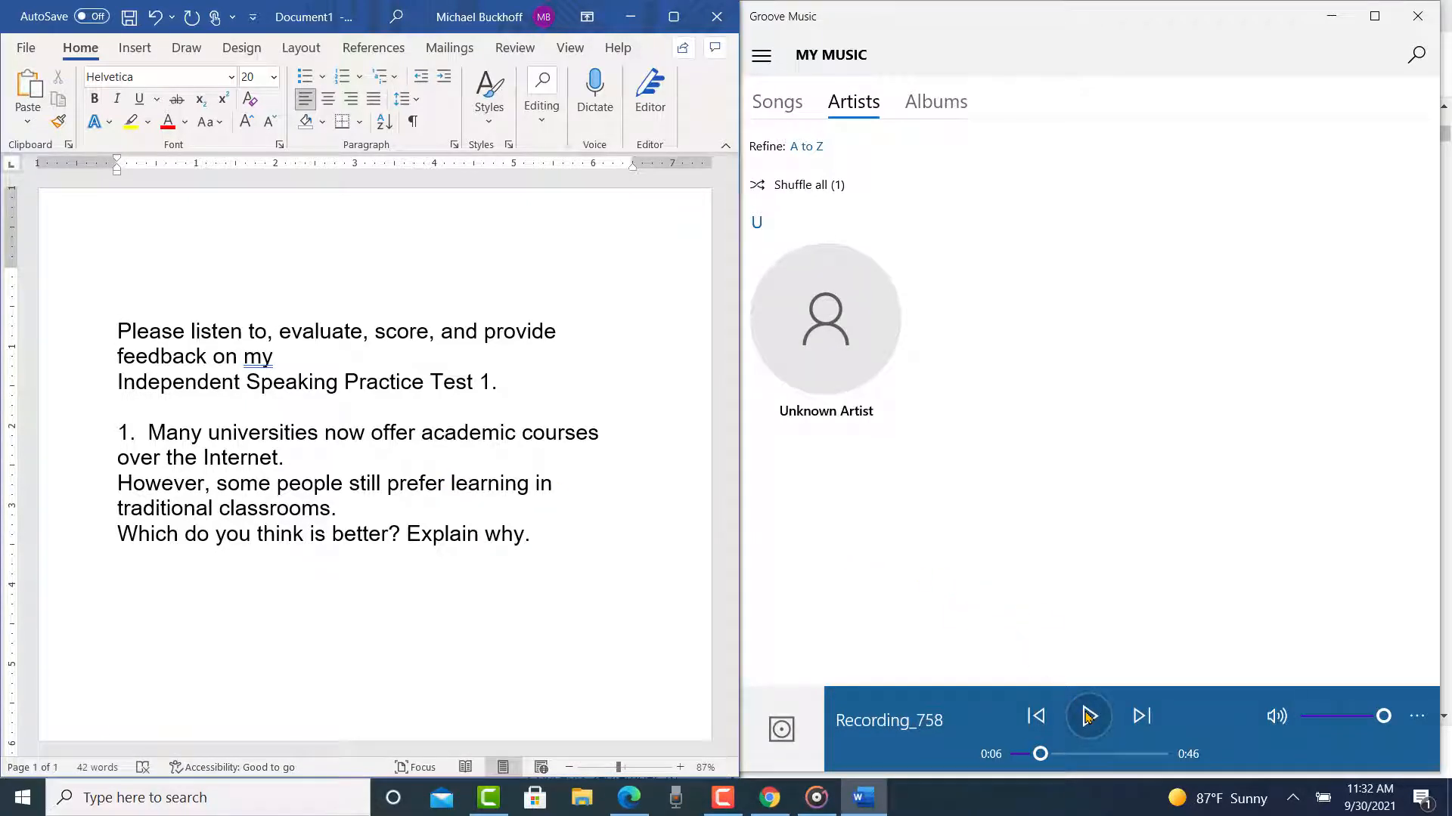
{"action": "mouse_move", "coordinate": [1088, 716]}
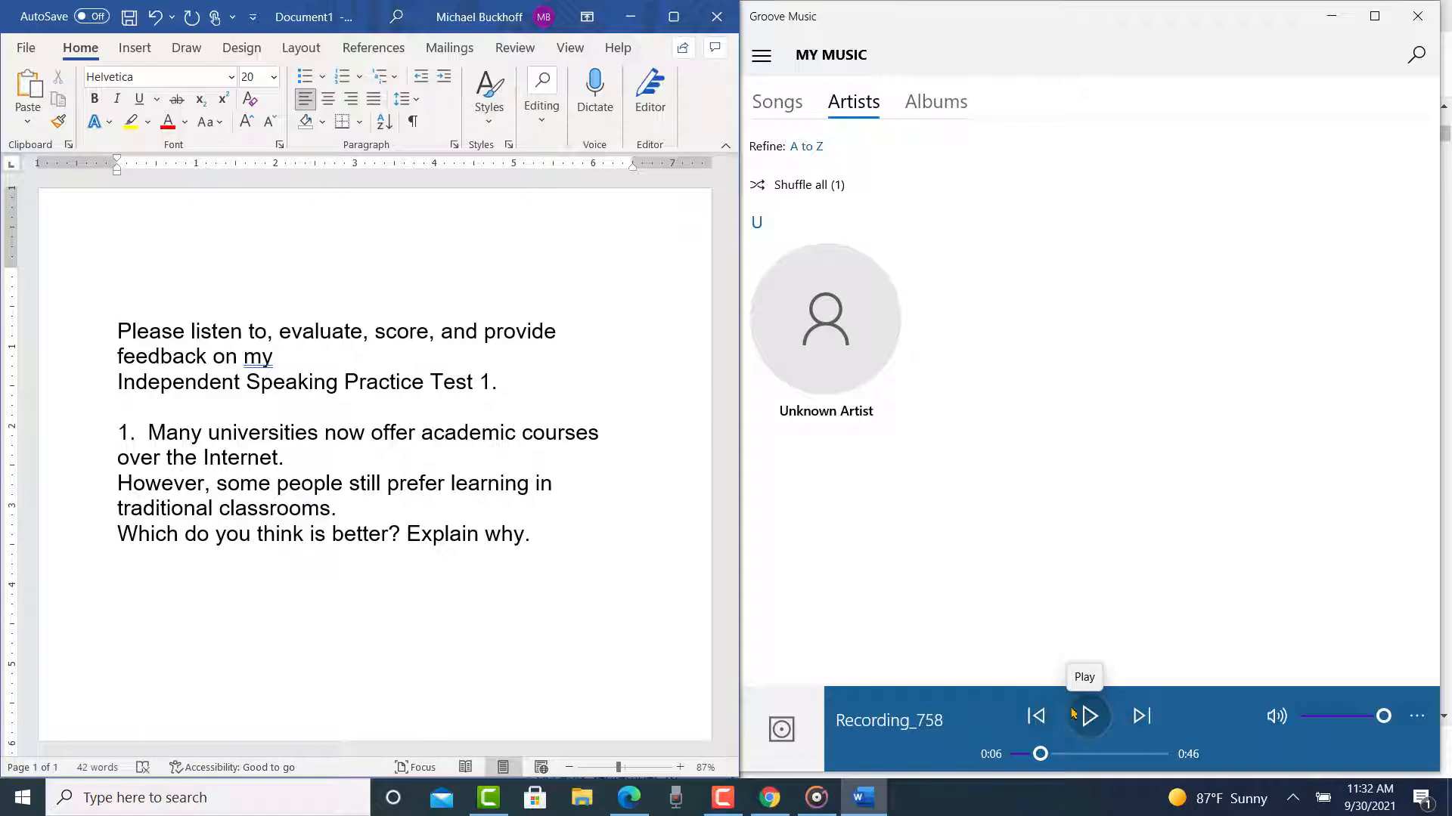
Step: Play the first seconds of Recording_758, then stop it at the start
{"action": "left_click", "coordinate": [1088, 716]}
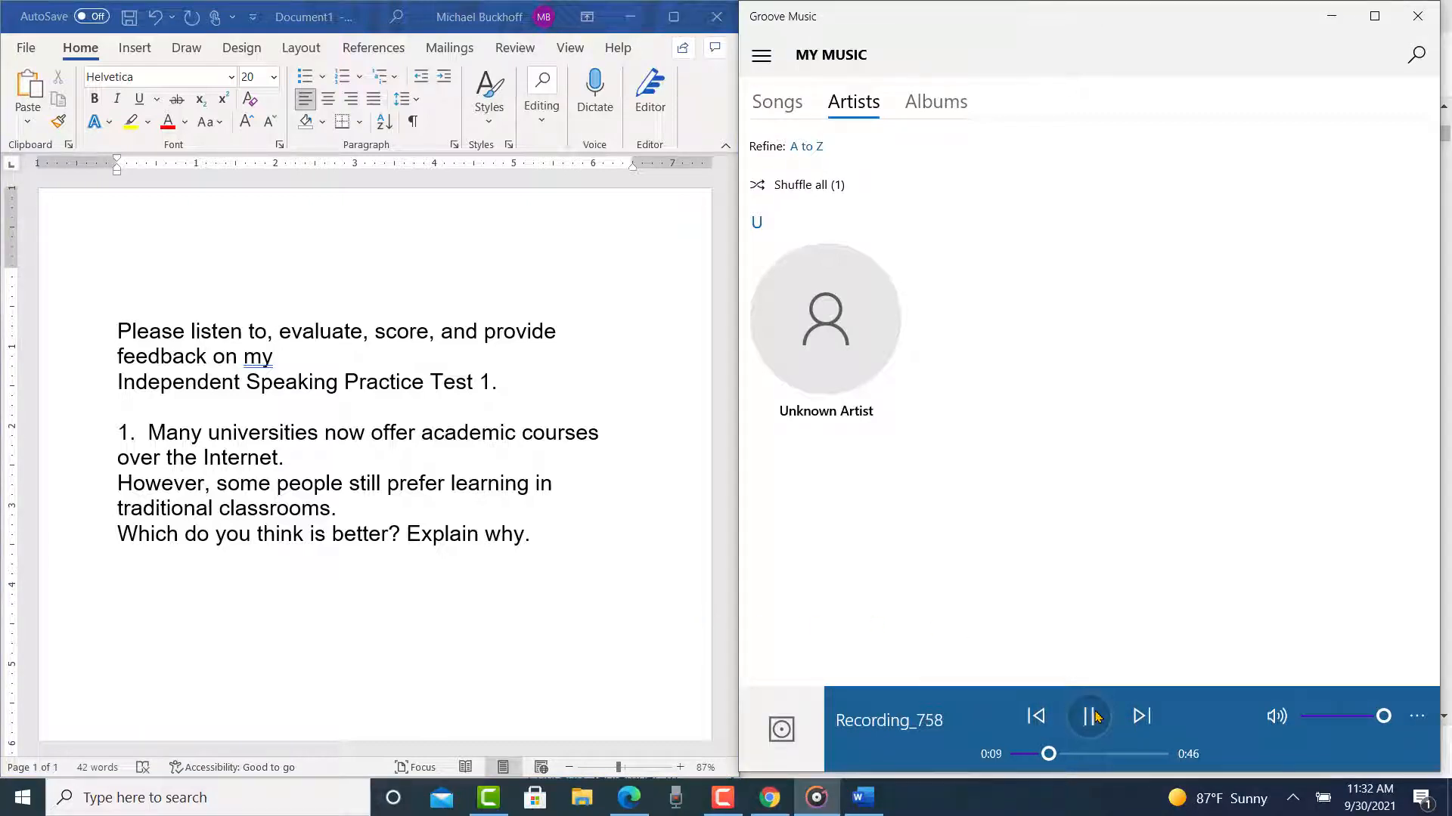
{"action": "left_click", "coordinate": [1089, 715]}
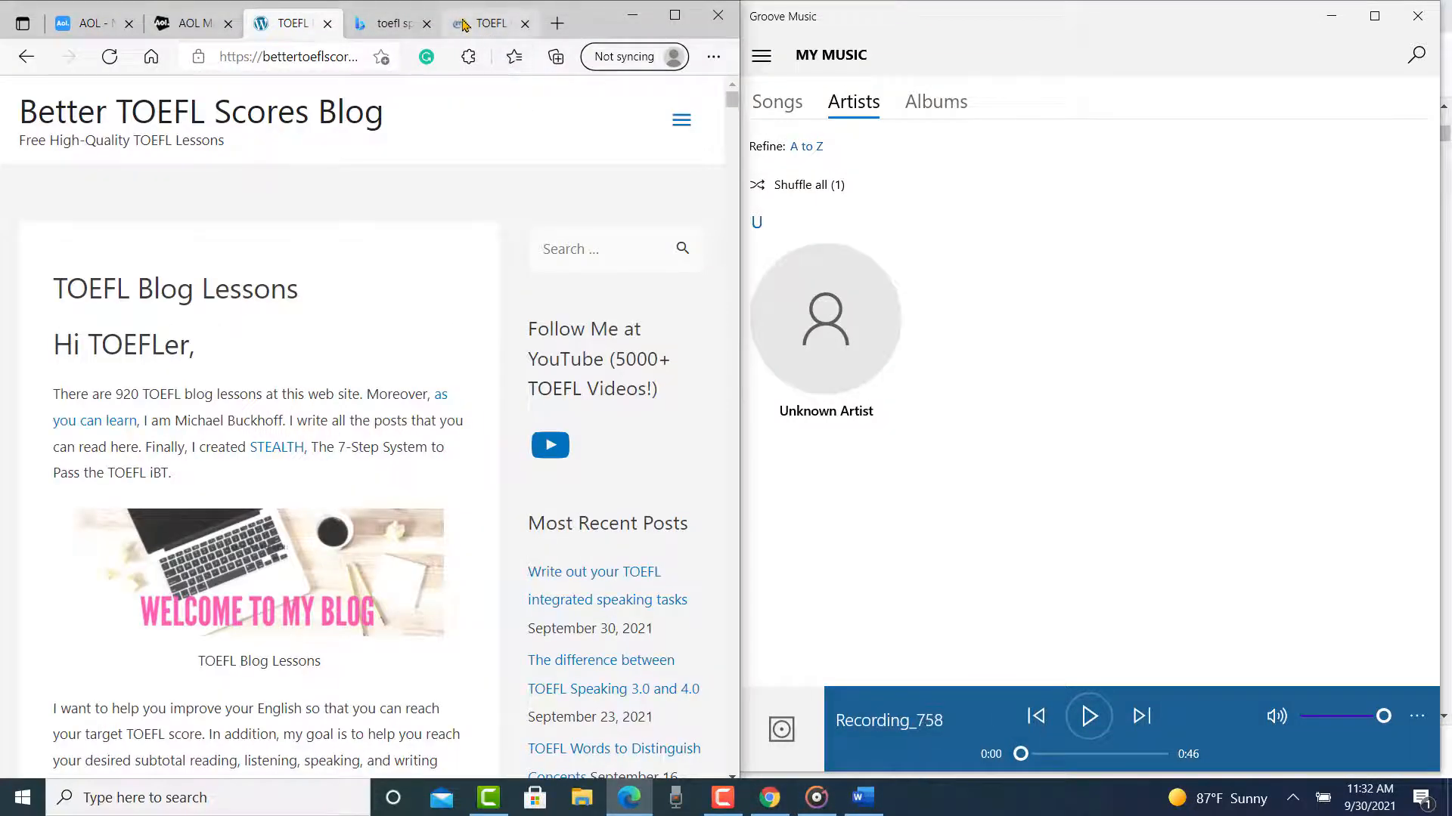
Step: Show the ETS Independent Speaking Rubrics PDF tab and restart Recording_758
{"action": "left_click", "coordinate": [487, 23]}
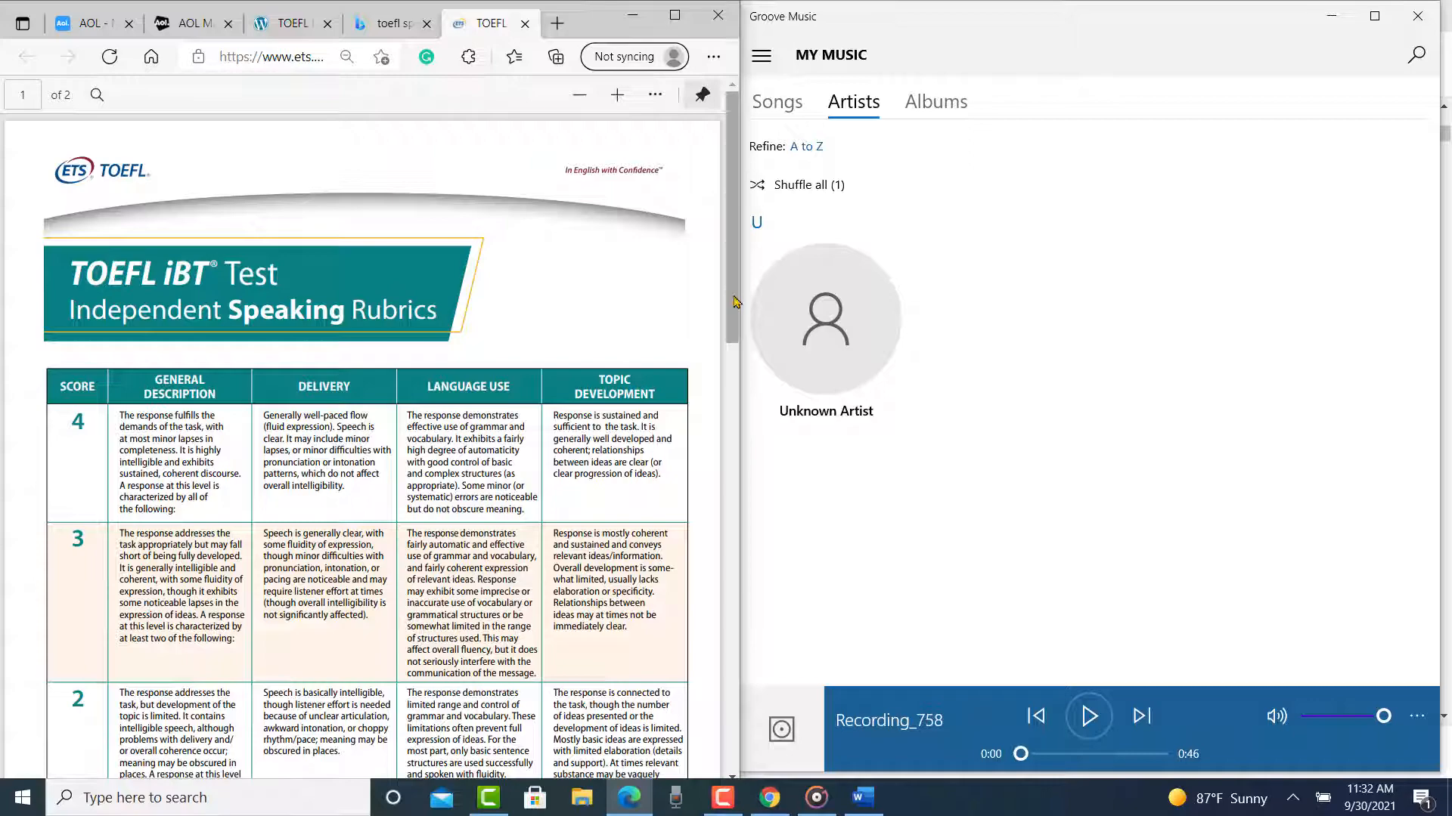
{"action": "scroll", "scroll_direction": "down", "scroll_amount": 3}
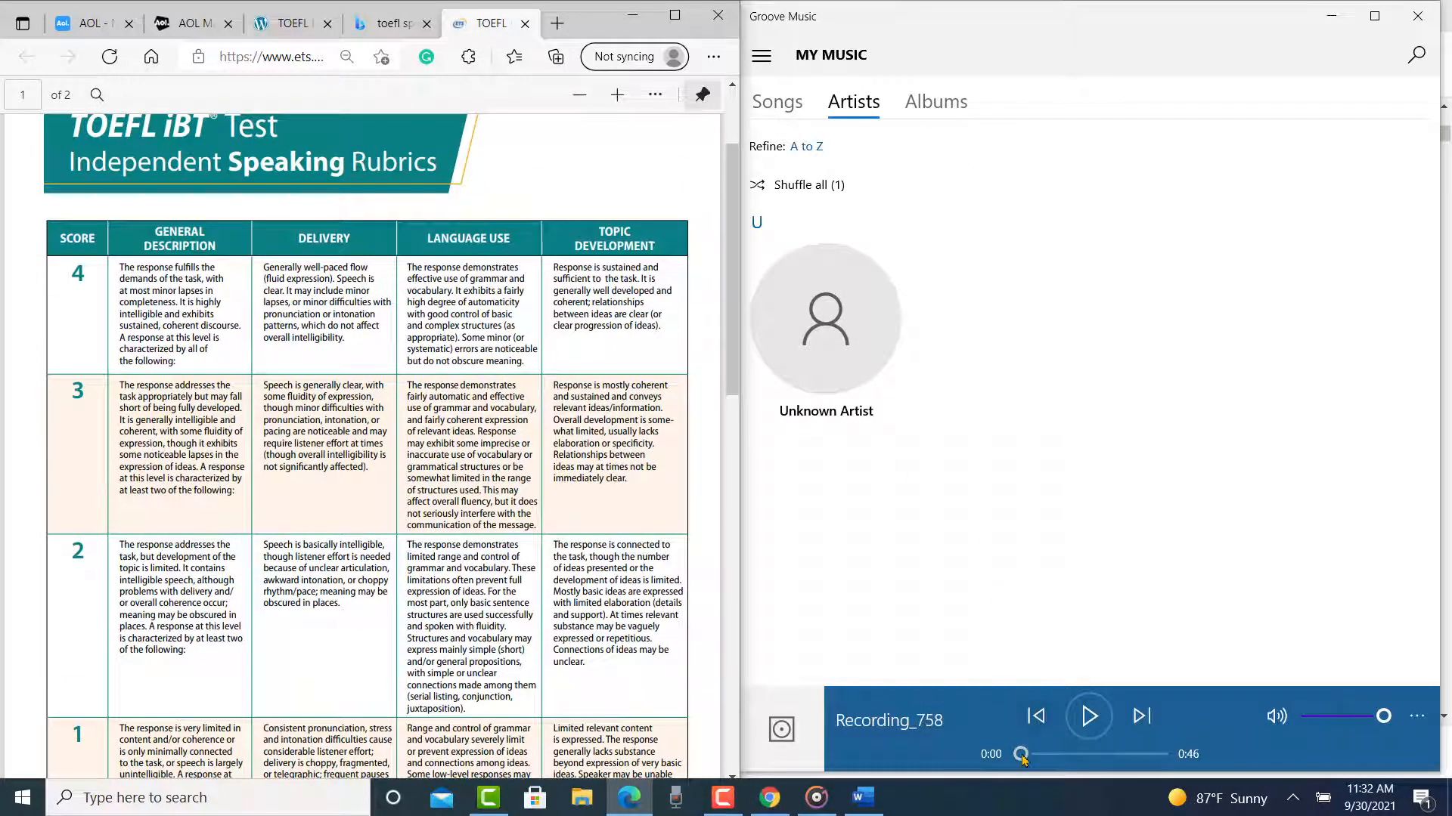
{"action": "left_click", "coordinate": [1088, 716]}
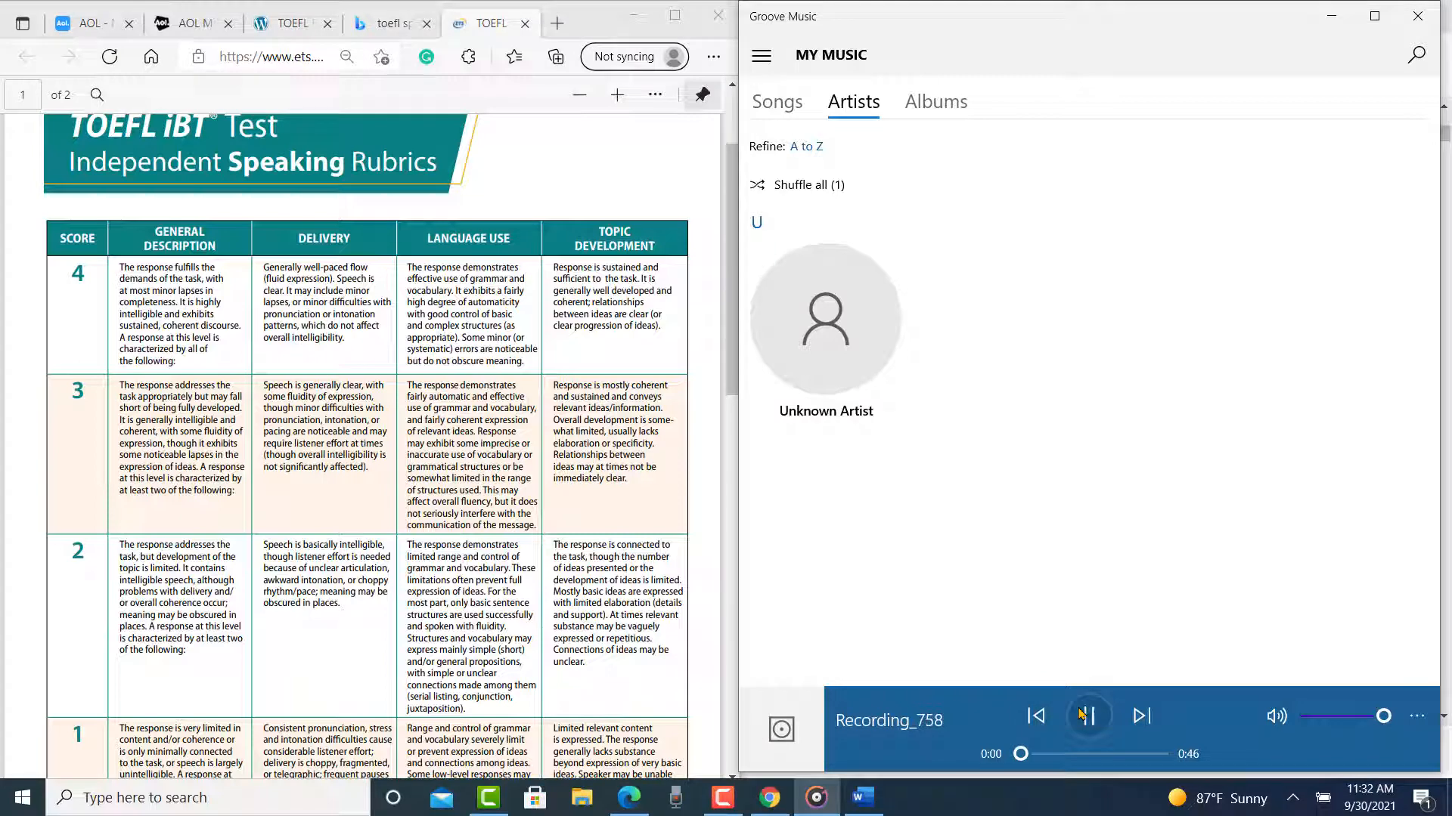
Step: Play Recording_758 from the beginning to about 0:29 of 46 seconds
{"action": "left_click", "coordinate": [1087, 716]}
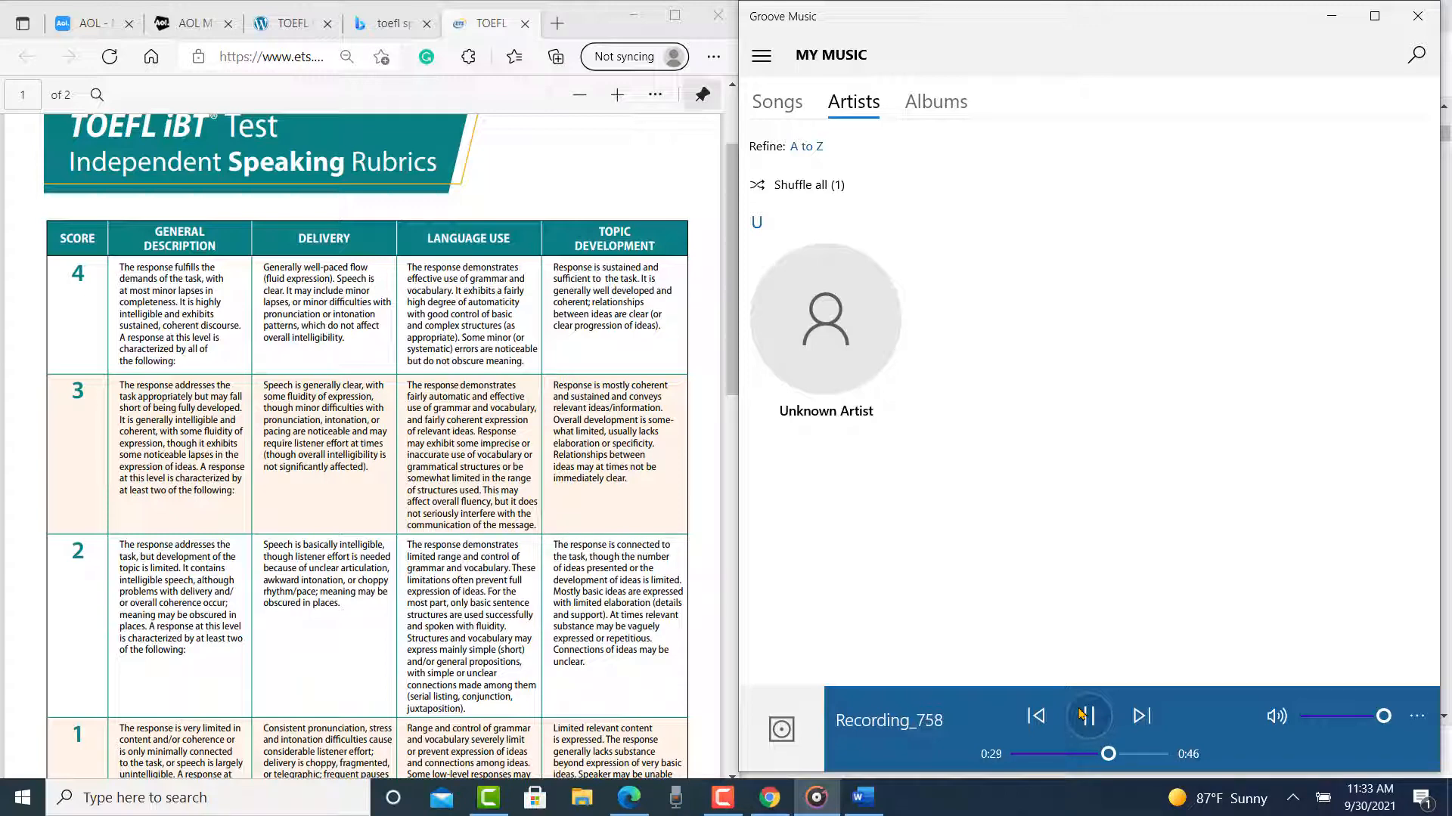
Step: Pause Recording_758 at halfway, scroll the rubric, then play on until near the end
{"action": "left_click", "coordinate": [1087, 716]}
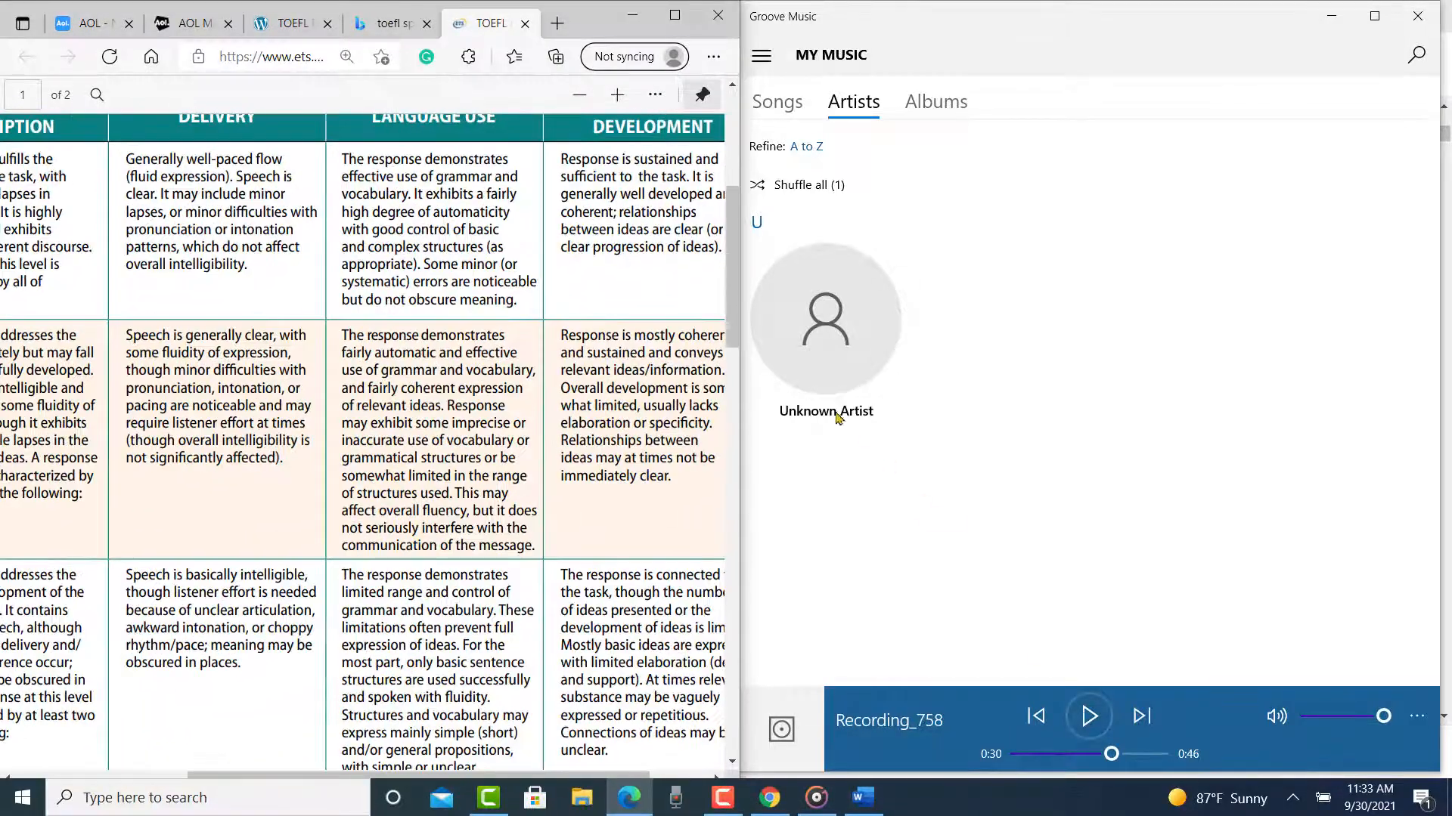
{"action": "mouse_move", "coordinate": [676, 384]}
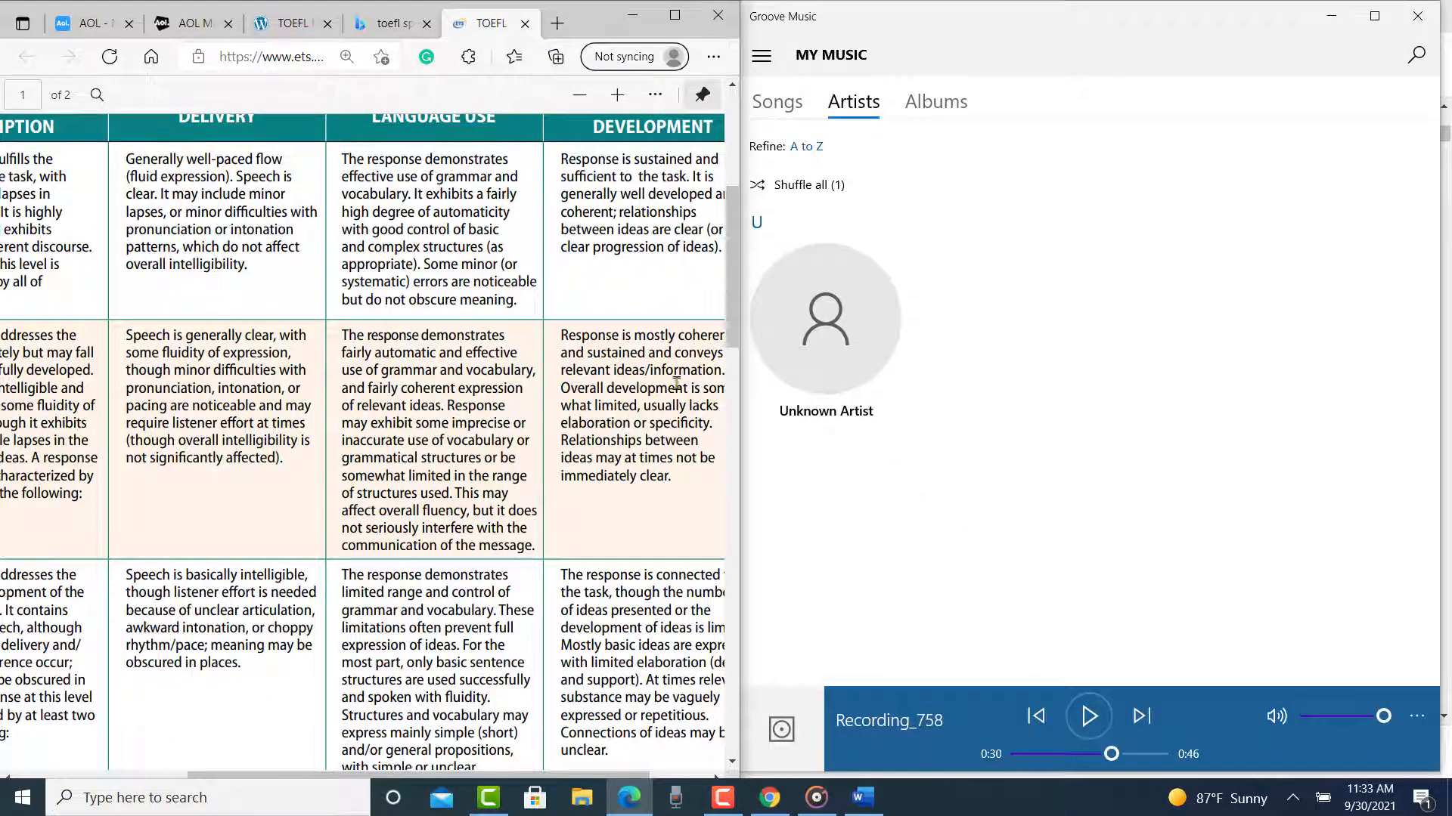
{"action": "scroll", "scroll_direction": "down", "scroll_amount": 3}
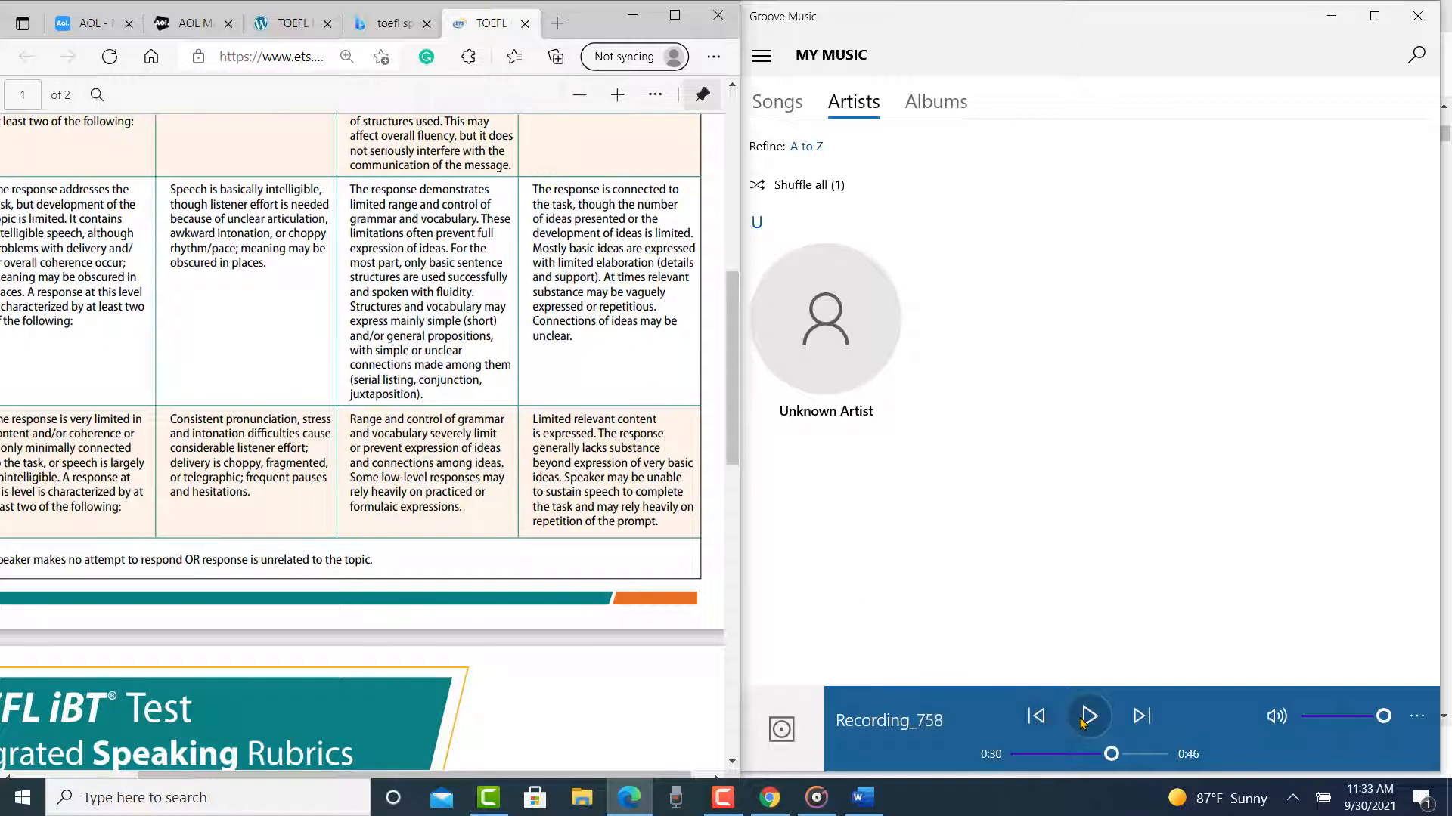
{"action": "left_click", "coordinate": [1087, 716]}
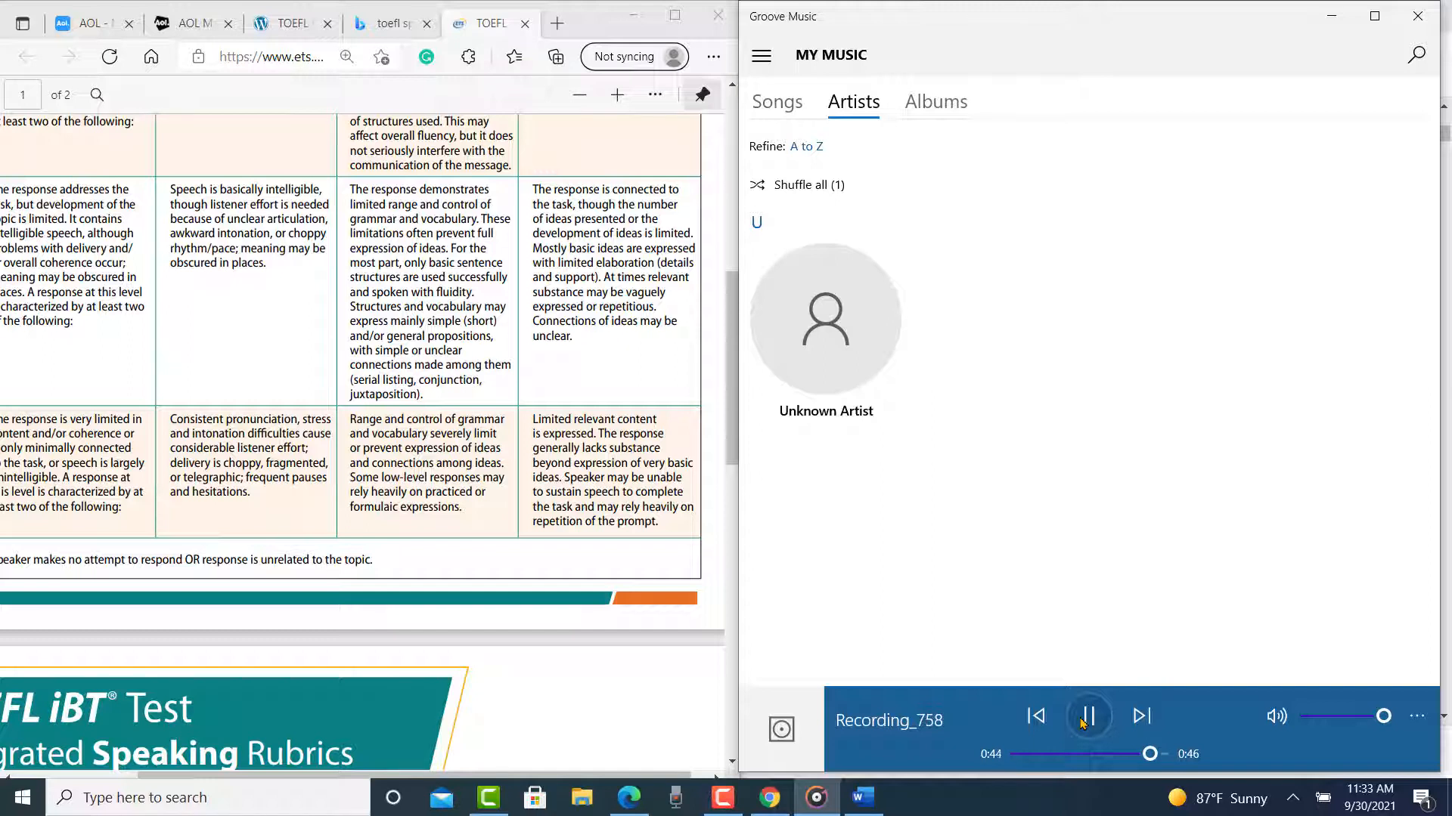
{"action": "left_click", "coordinate": [1088, 716]}
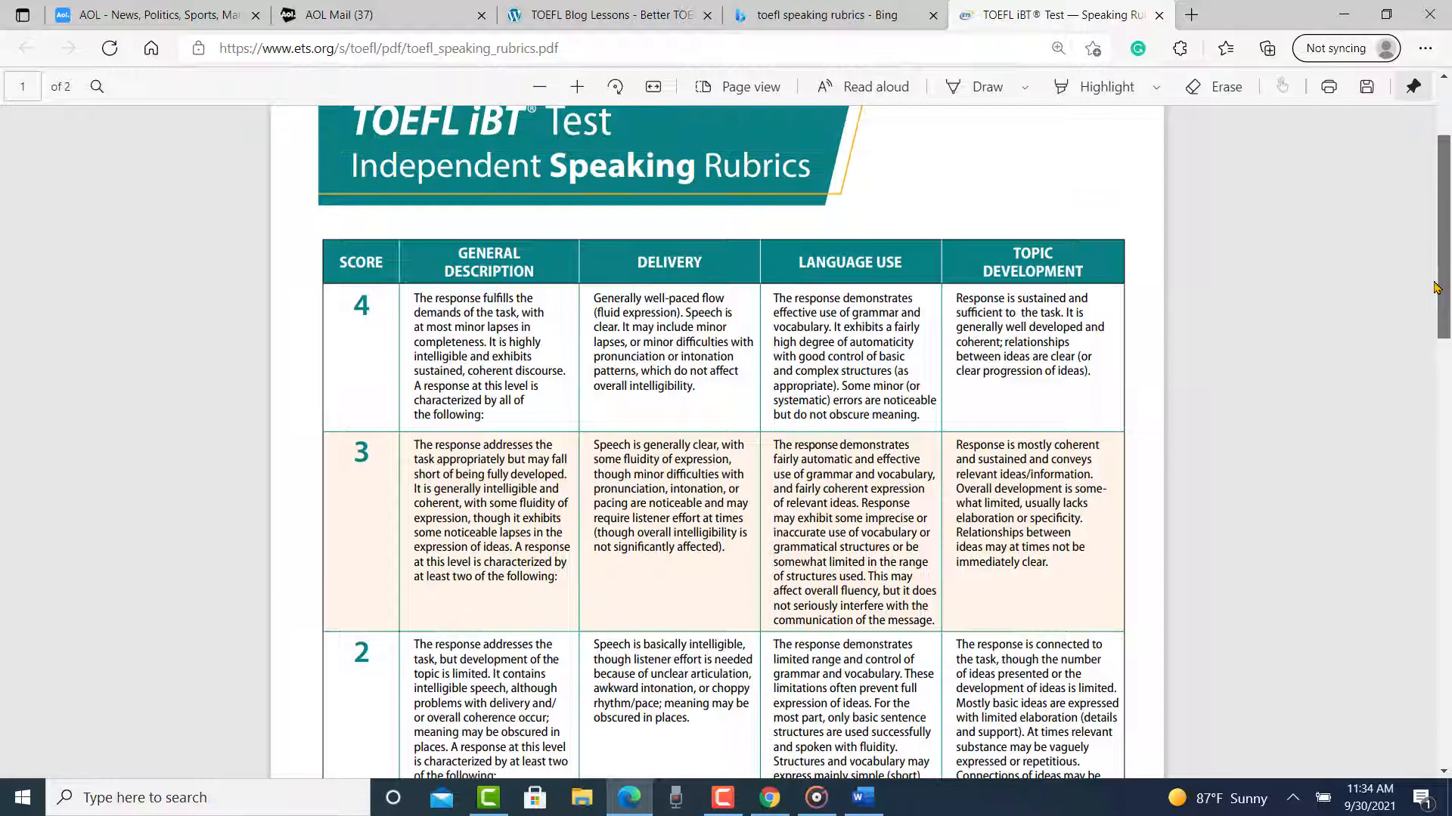
Step: Scroll the rubric PDF up to the title, then back down to score bands 2-0
{"action": "scroll", "scroll_direction": "up", "scroll_amount": 3}
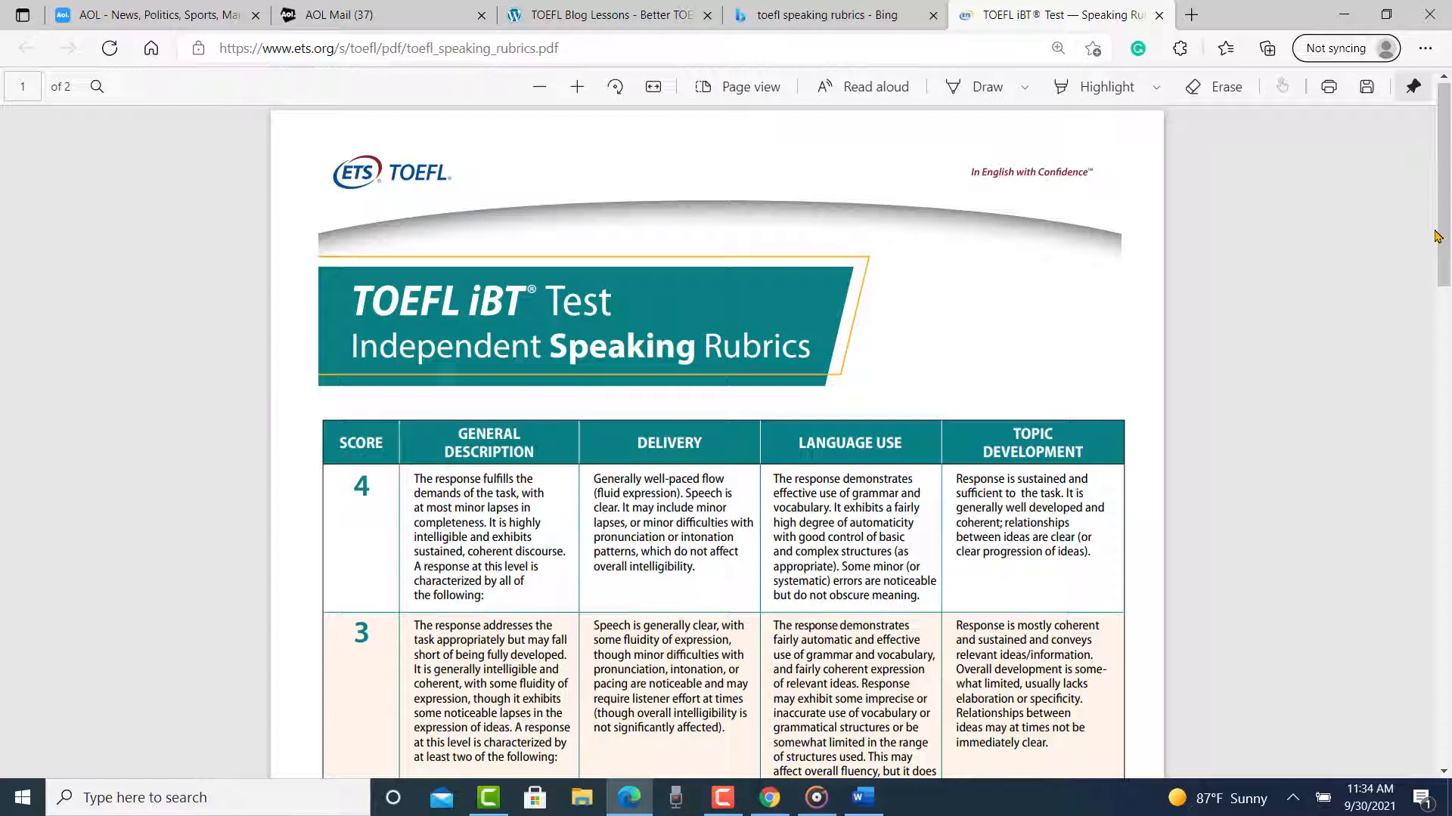
{"action": "scroll", "scroll_direction": "down", "scroll_amount": 3}
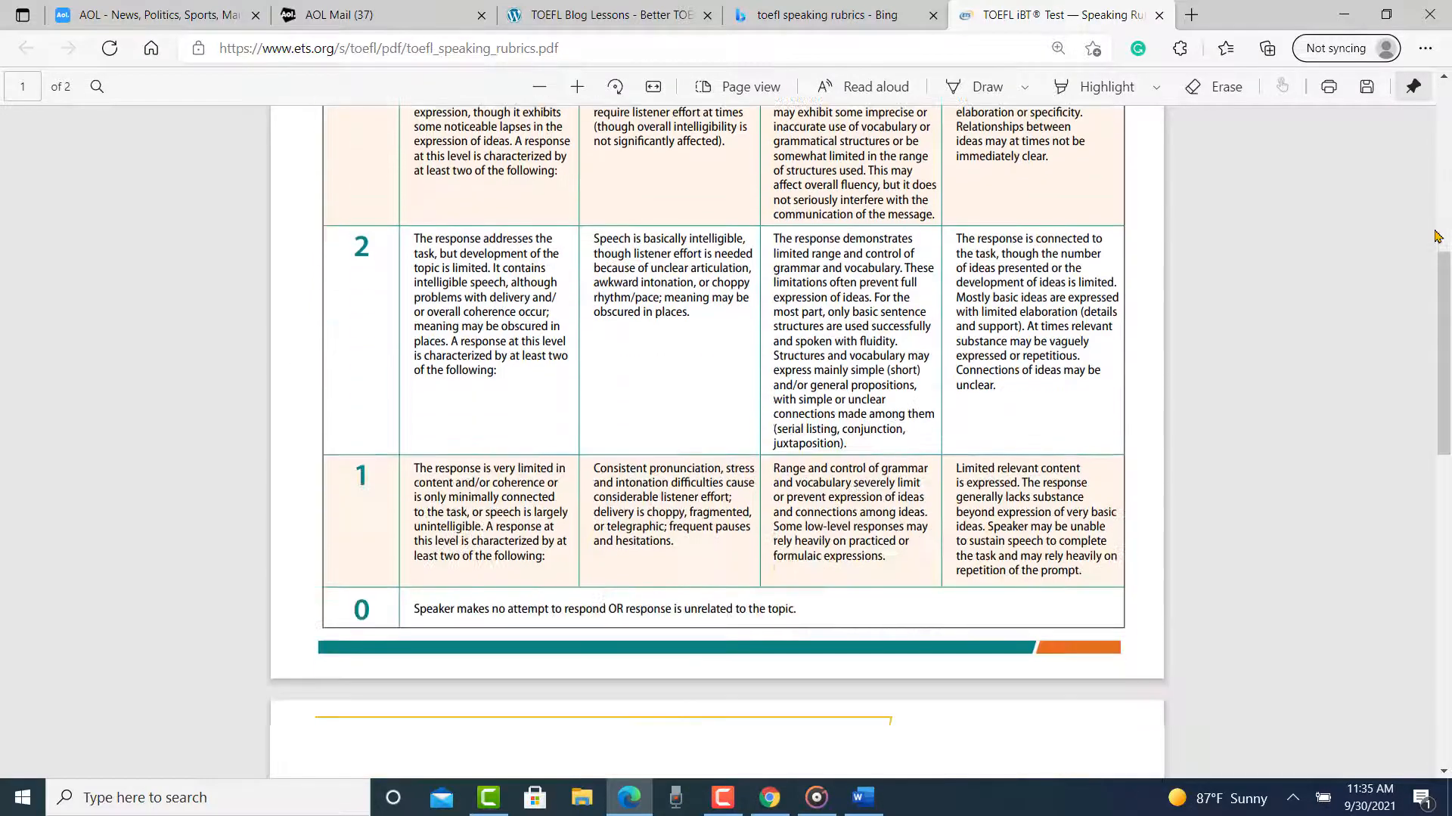
Step: Scroll down the rubric PDF to show score bands 3 through 0
{"action": "scroll", "scroll_direction": "down", "scroll_amount": 3}
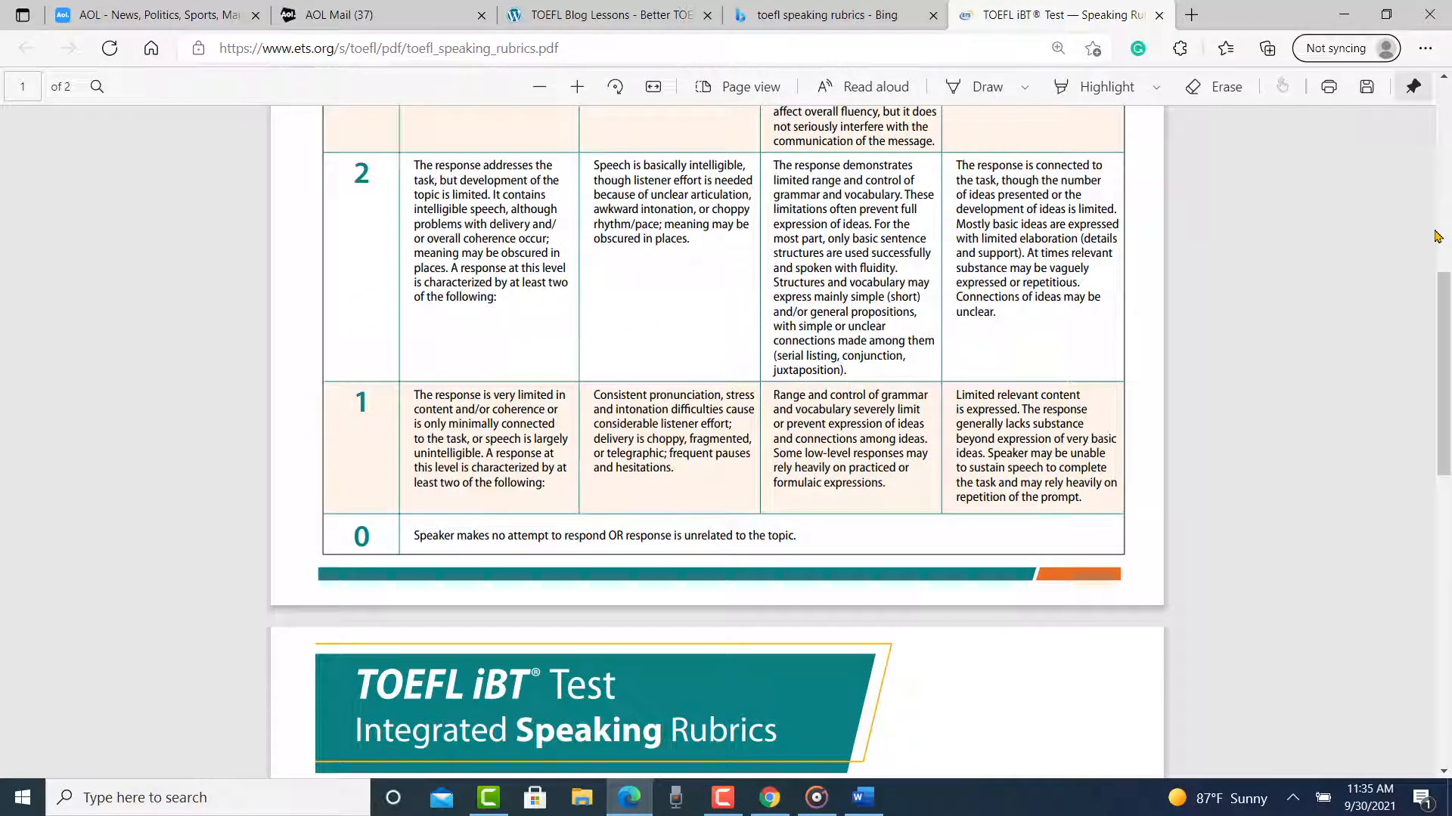
{"action": "mouse_move", "coordinate": [1347, 164]}
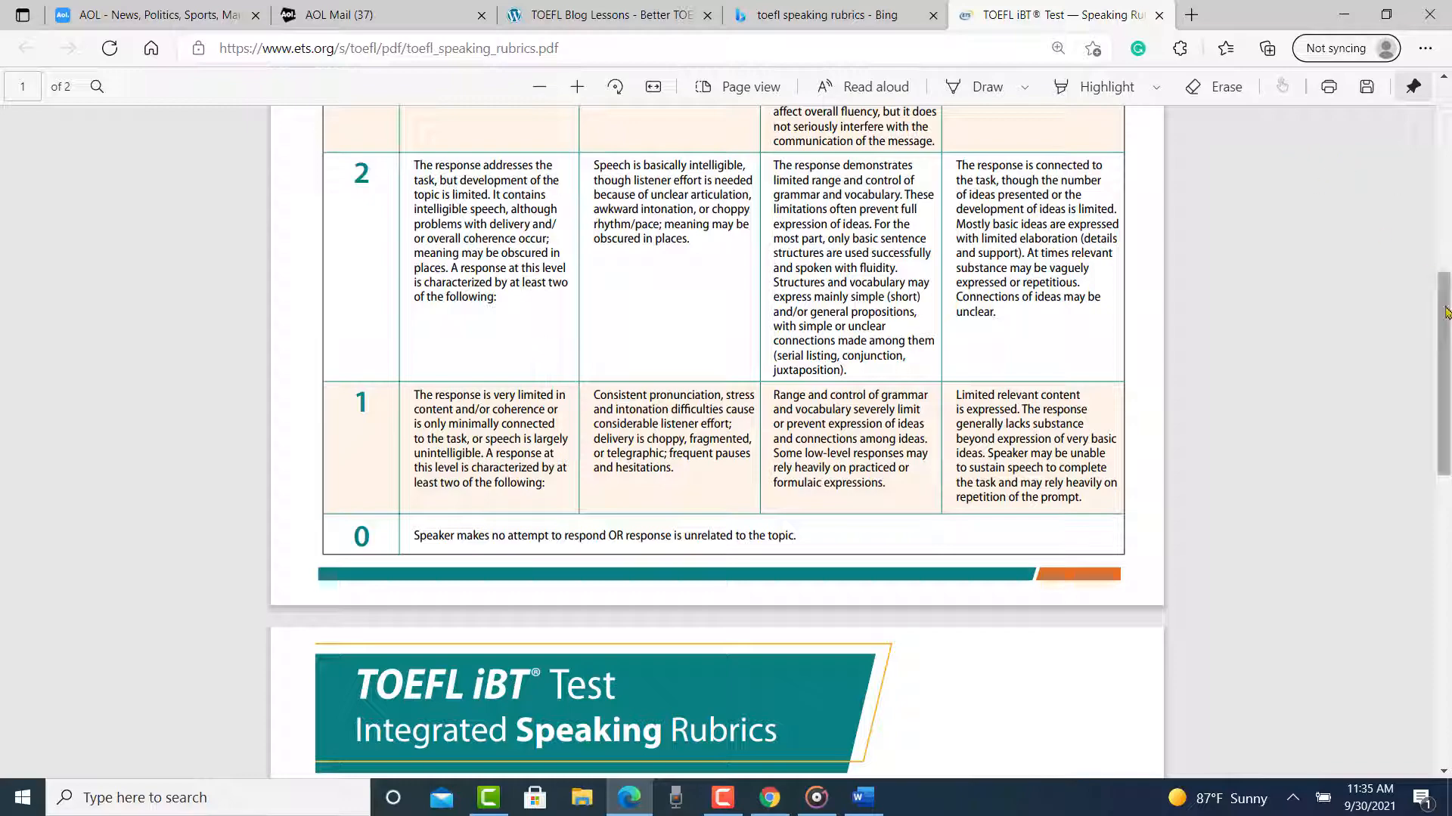
{"action": "scroll", "scroll_direction": "down", "scroll_amount": 3}
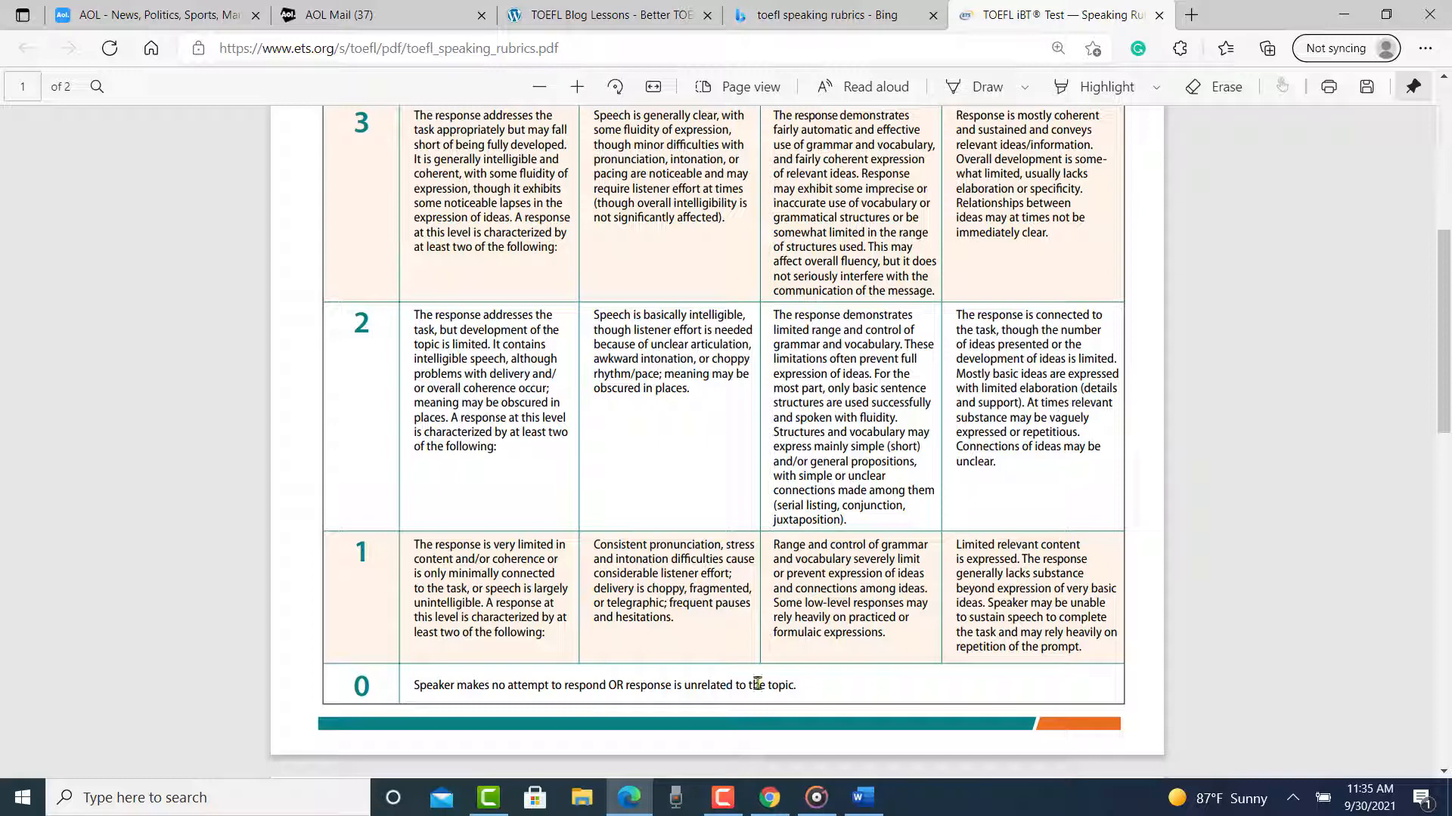
{"action": "mouse_move", "coordinate": [623, 644]}
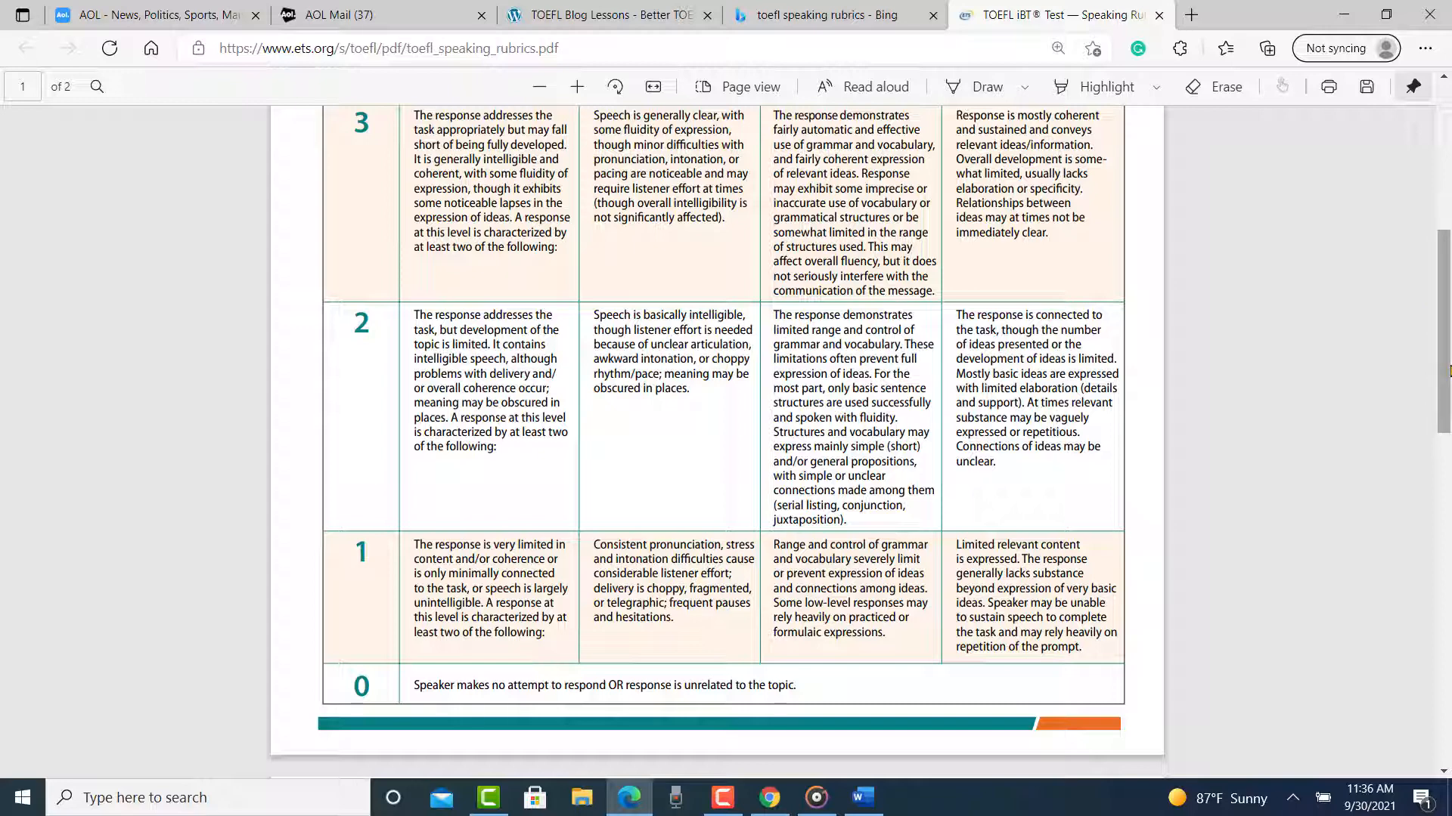
{"action": "mouse_move", "coordinate": [1440, 375]}
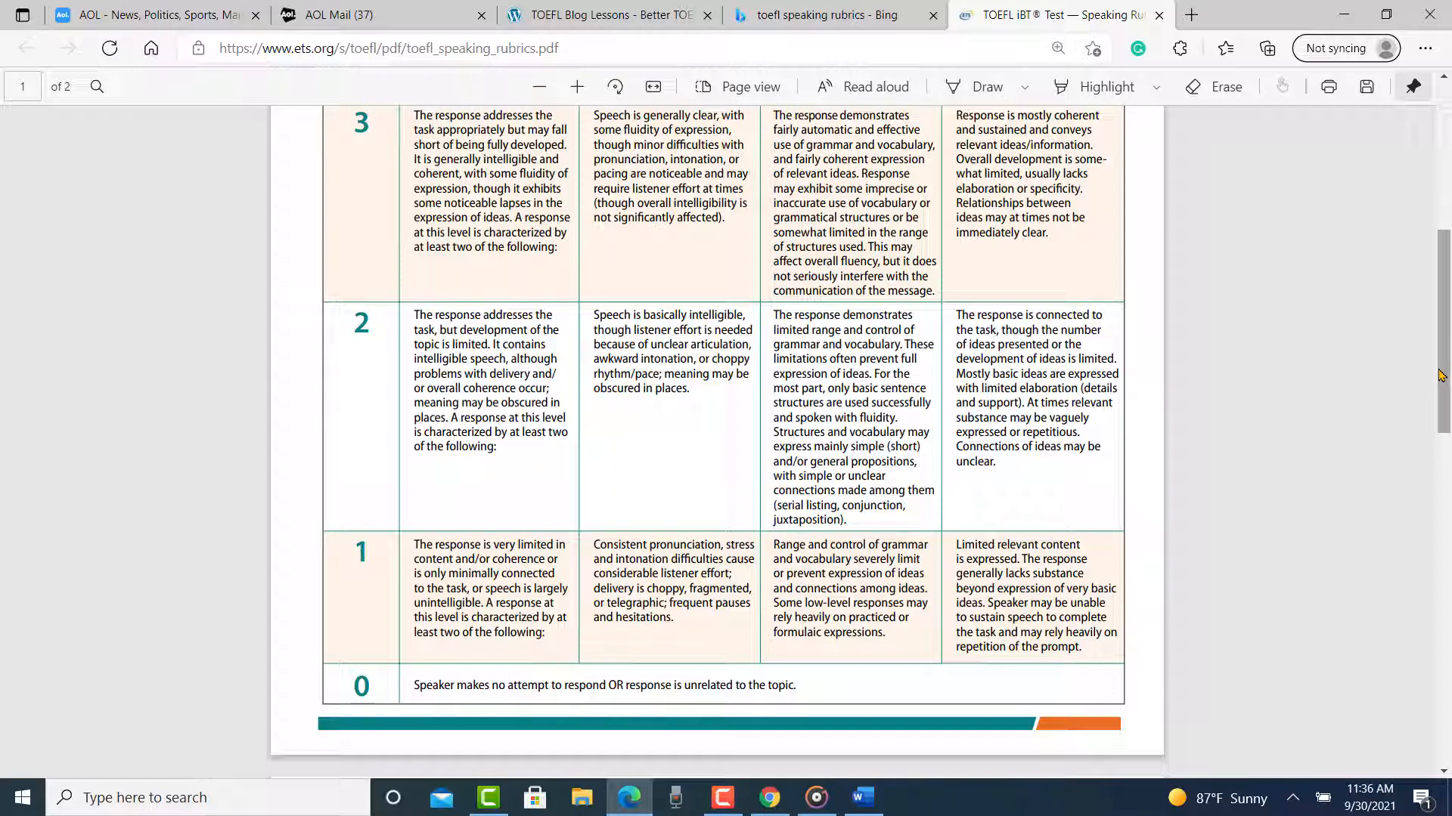
{"action": "mouse_move", "coordinate": [1429, 374]}
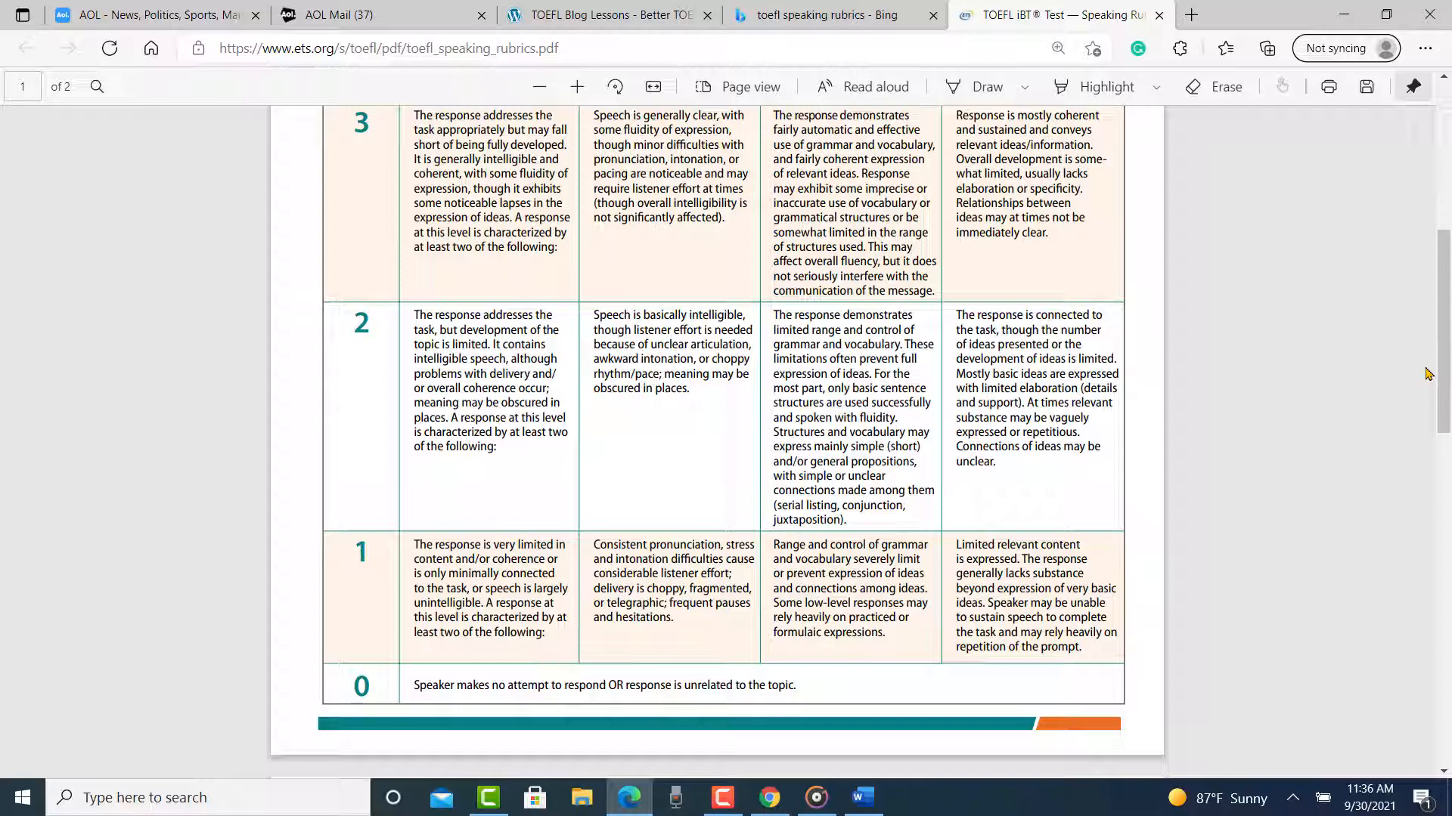
{"action": "mouse_move", "coordinate": [1317, 278]}
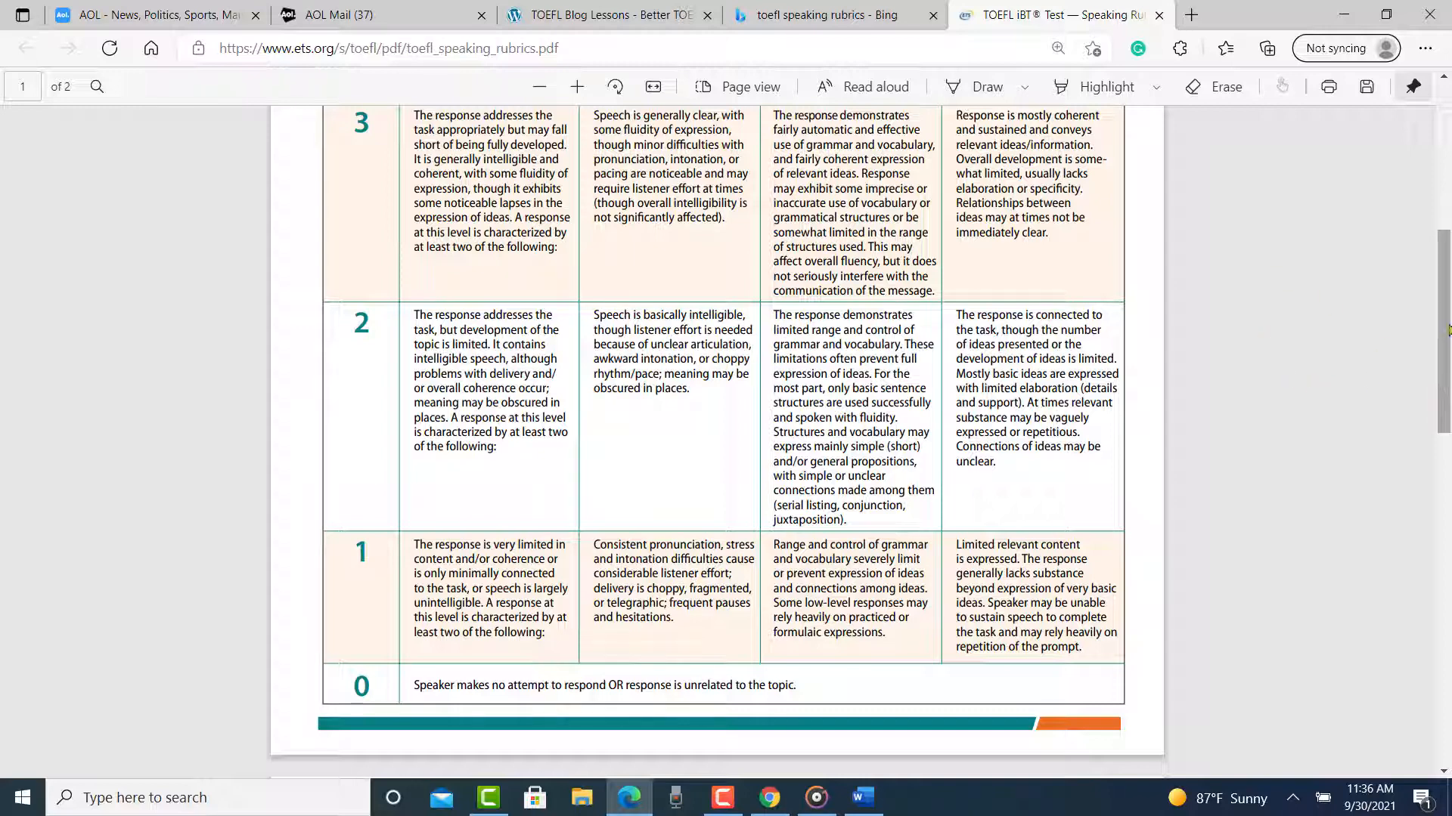
{"action": "mouse_move", "coordinate": [727, 702]}
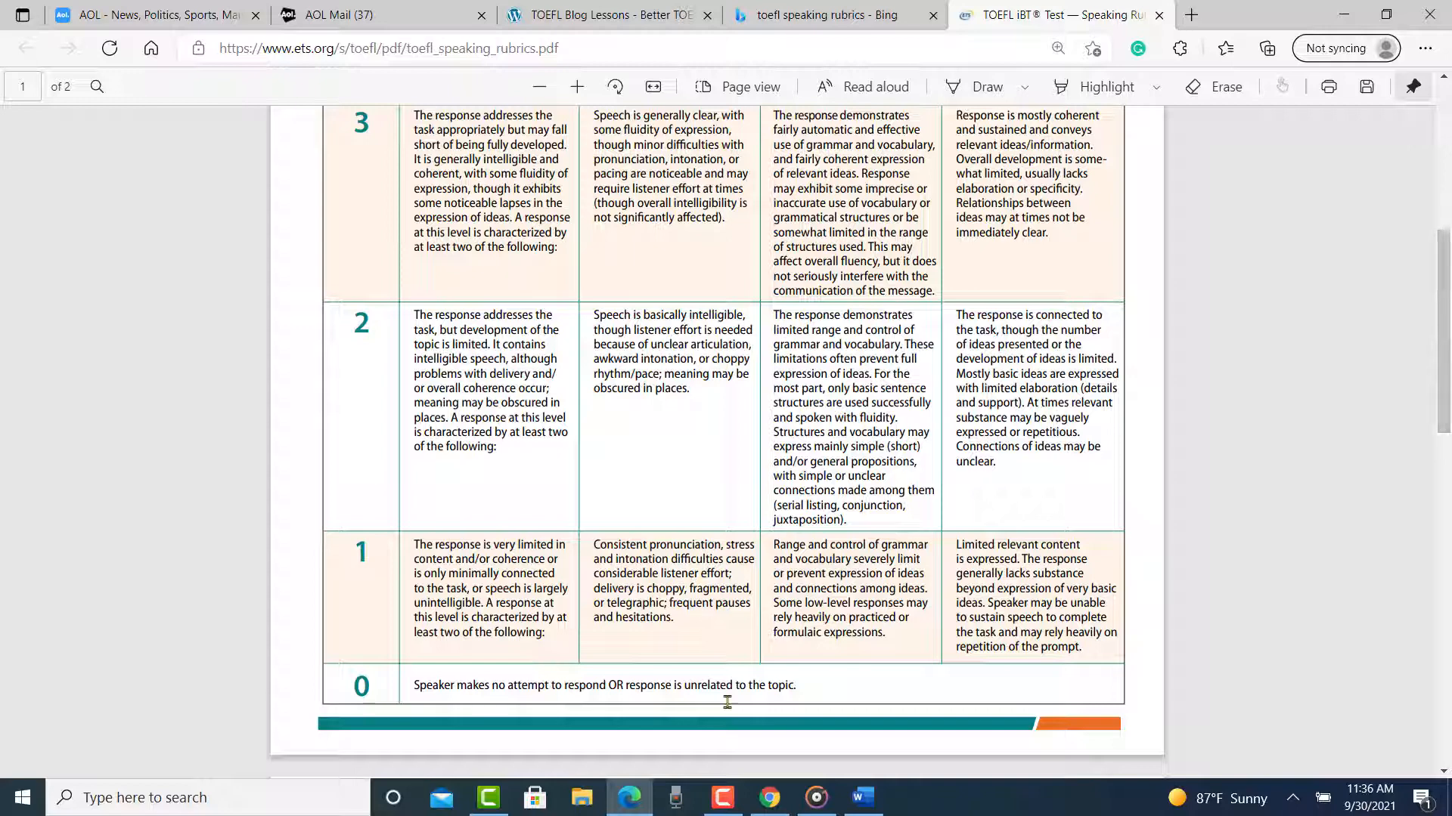